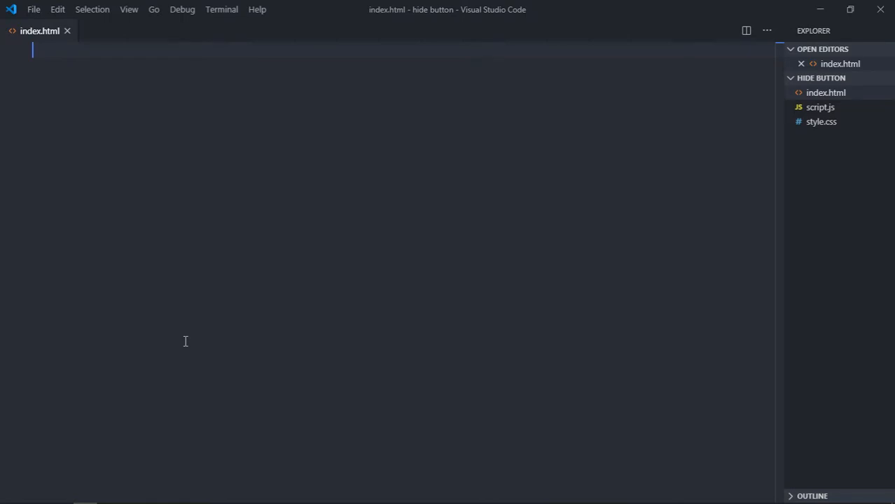
{"action": "mouse_move", "coordinate": [124, 244]}
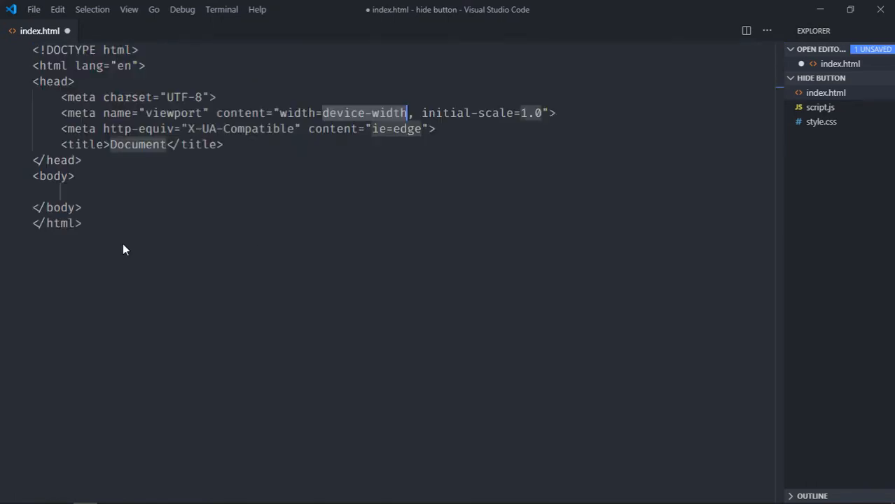
- Link style.css in the head and begin the script tag for script.js in the body
{"action": "key", "text": "Enter"}
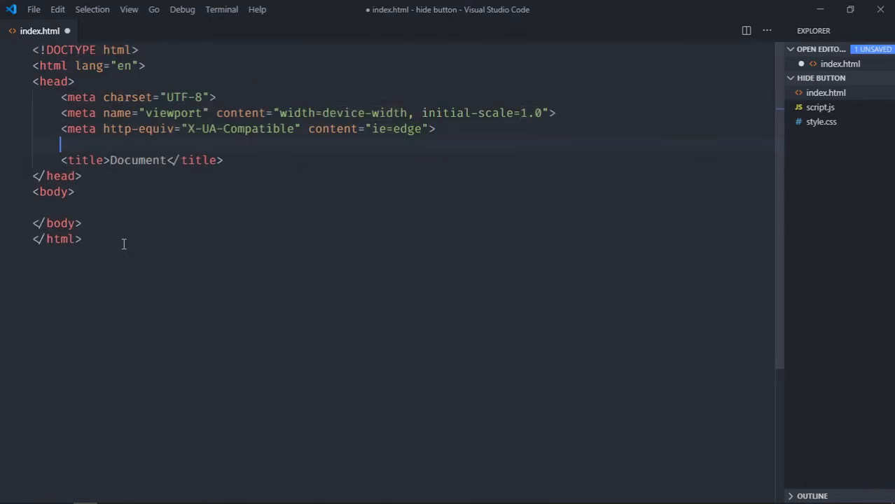
{"action": "type", "text": "<link rel=\"stylesheet\" href=\"style.css\">"}
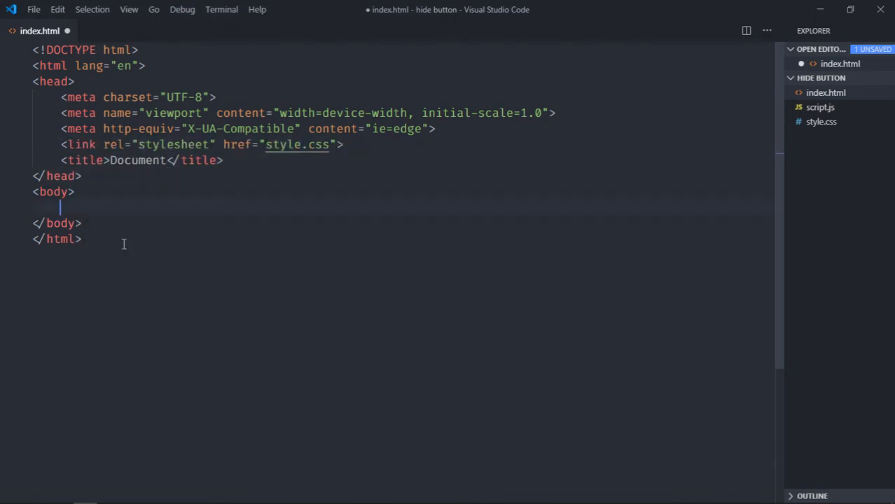
{"action": "type", "text": "script src=\"script.js\"></script>"}
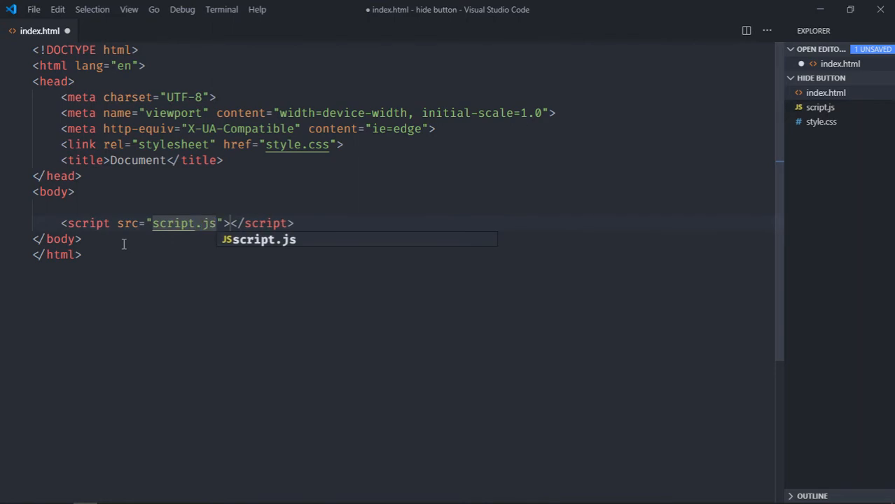
- Add a div with class "container" holding an <h1> reading "Terms & Conditions"
{"action": "type", "text": "div"}
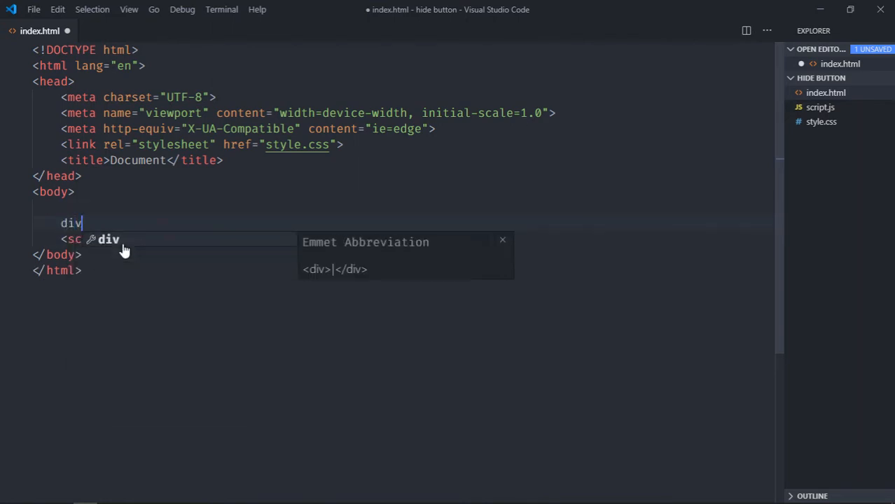
{"action": "key", "text": "Tab"}
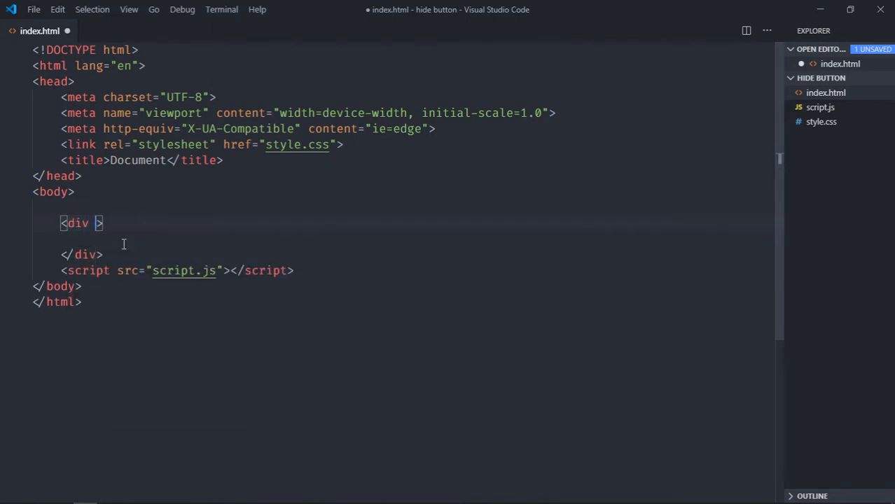
{"action": "type", "text": "class=\"conta"}
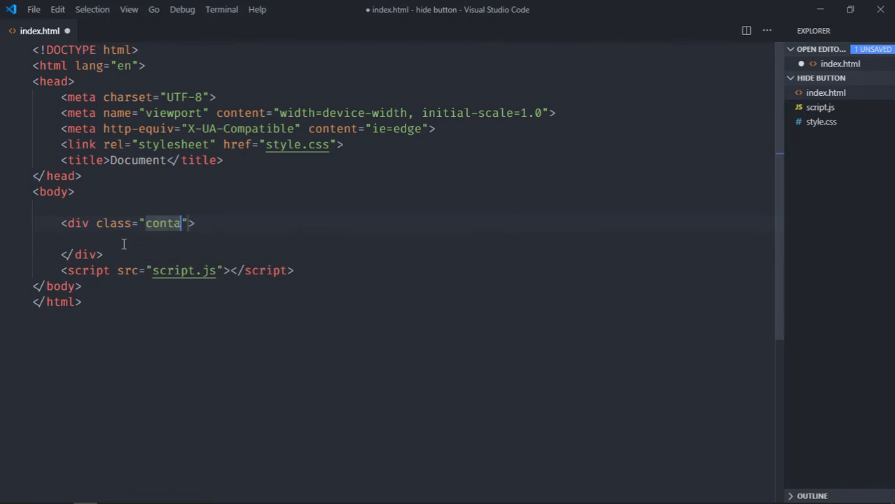
{"action": "type", "text": "h"}
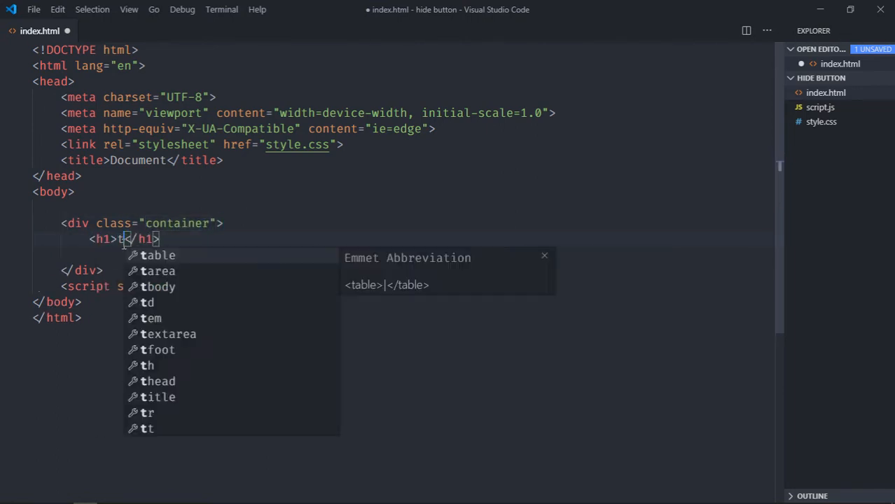
{"action": "type", "text": "erms & C"}
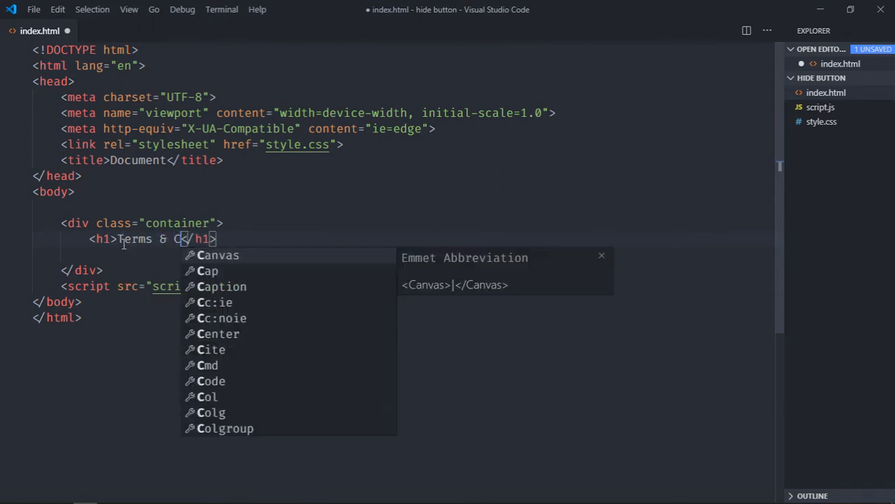
{"action": "type", "text": "onditions"}
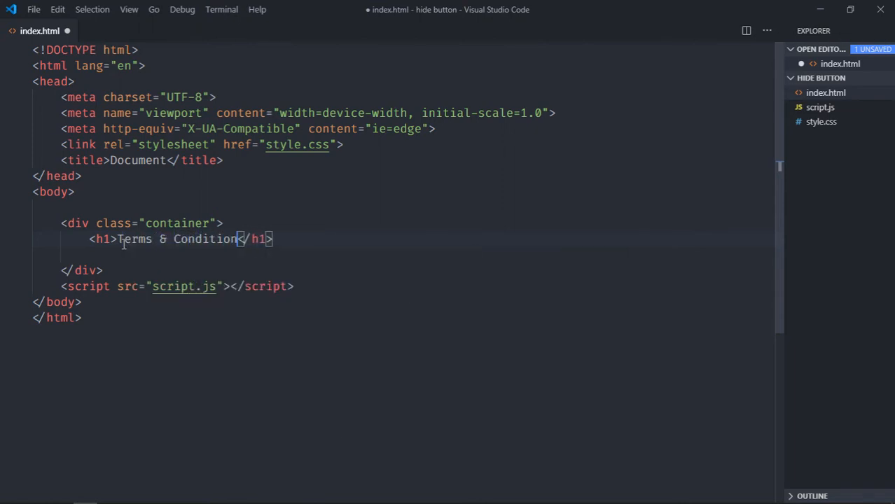
- Add a paragraph under the heading filled with lorem ipsum placeholder text
{"action": "type", "text": "p"}
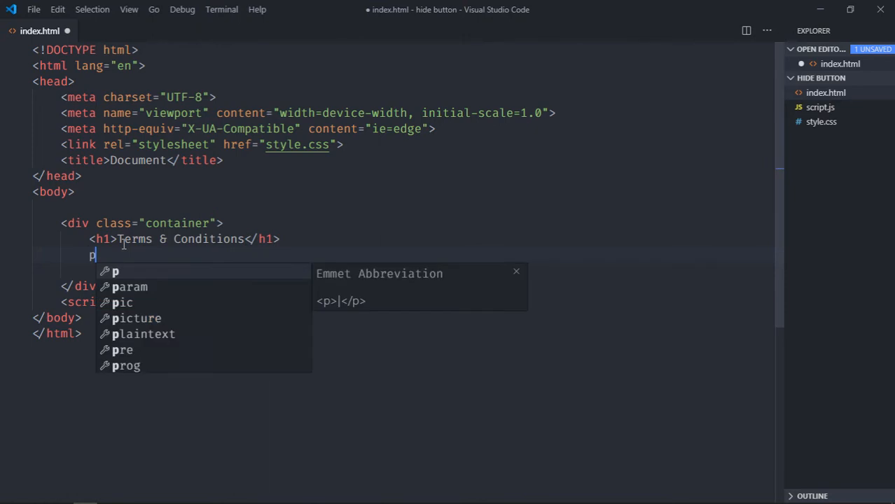
{"action": "type", "text": "lorem</p>"}
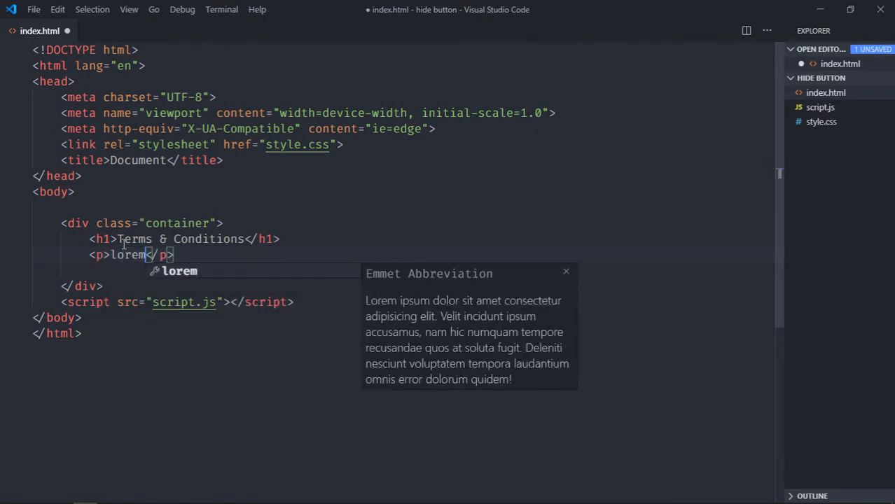
{"action": "key", "text": "Tab"}
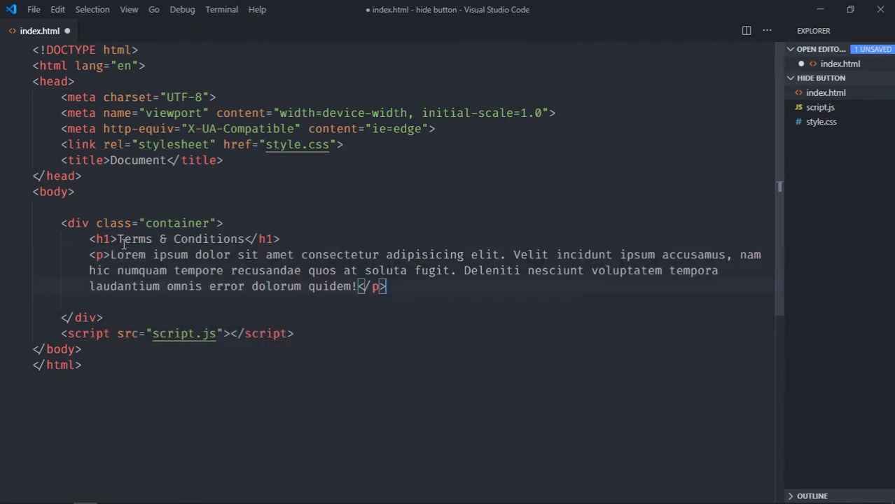
{"action": "type", "text": "d"}
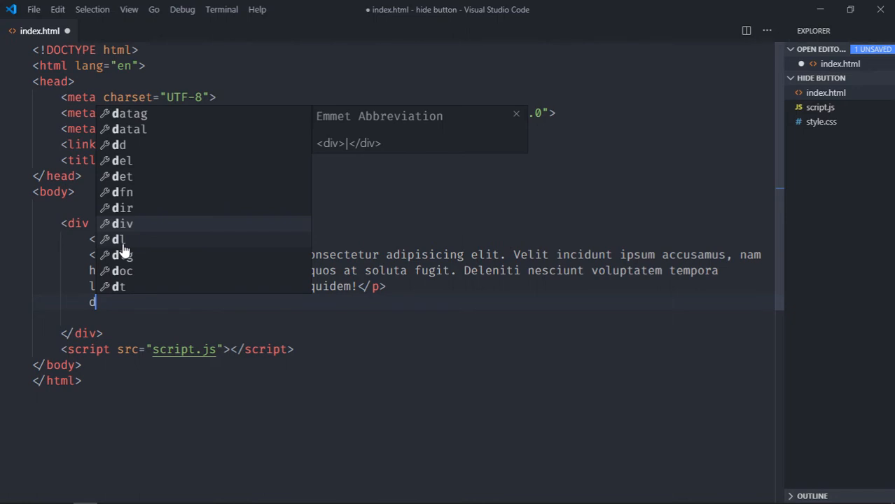
- Add a footer div with class "footer" below the paragraph
{"action": "type", "text": "iv"}
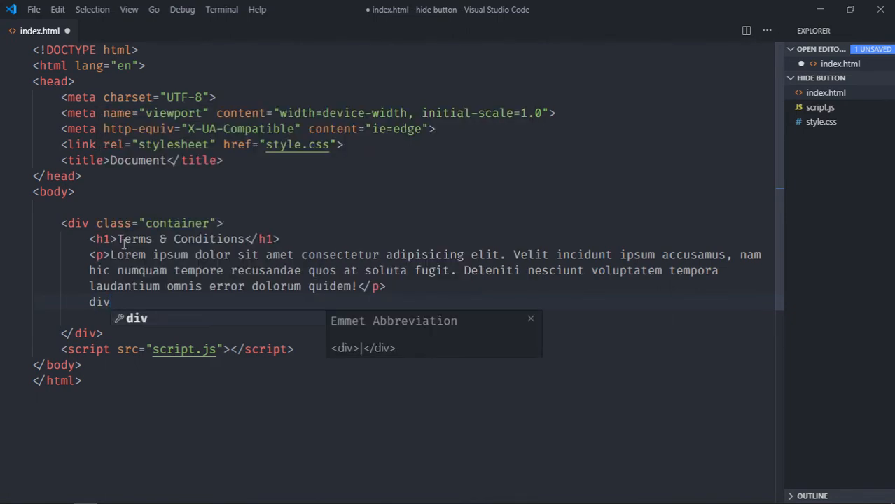
{"action": "key", "text": "Tab"}
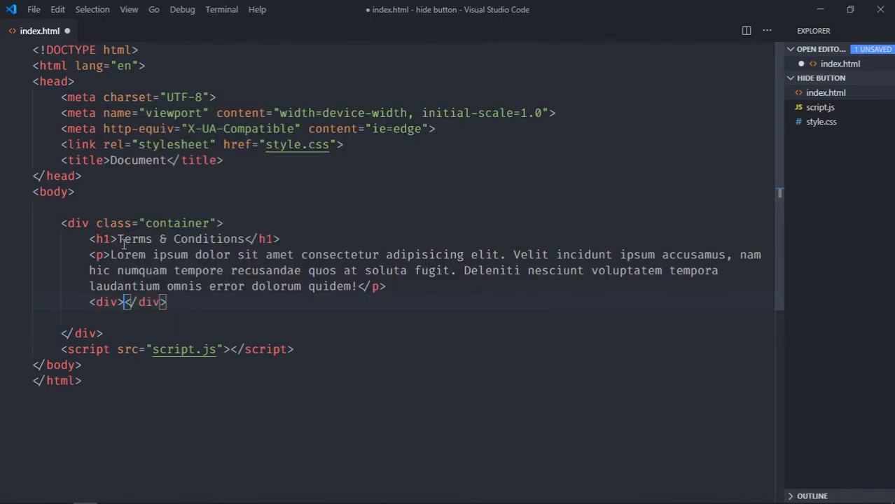
{"action": "key", "text": "Enter"}
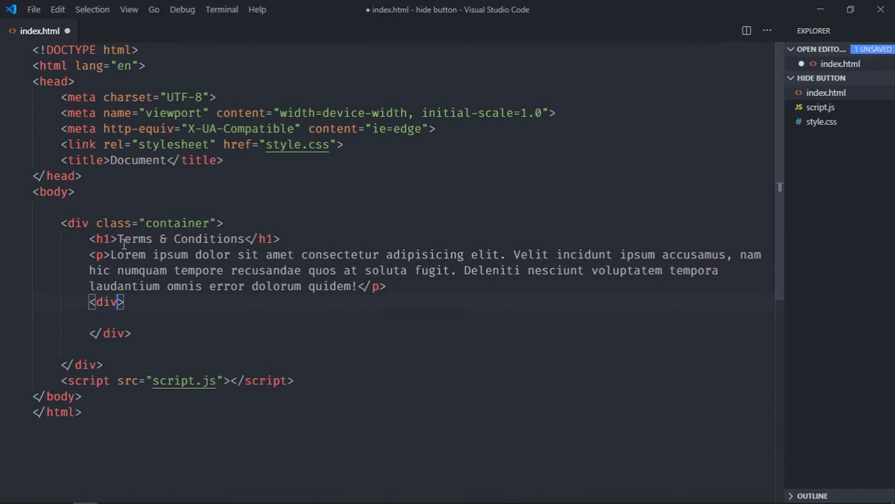
{"action": "type", "text": "class=\"footer"}
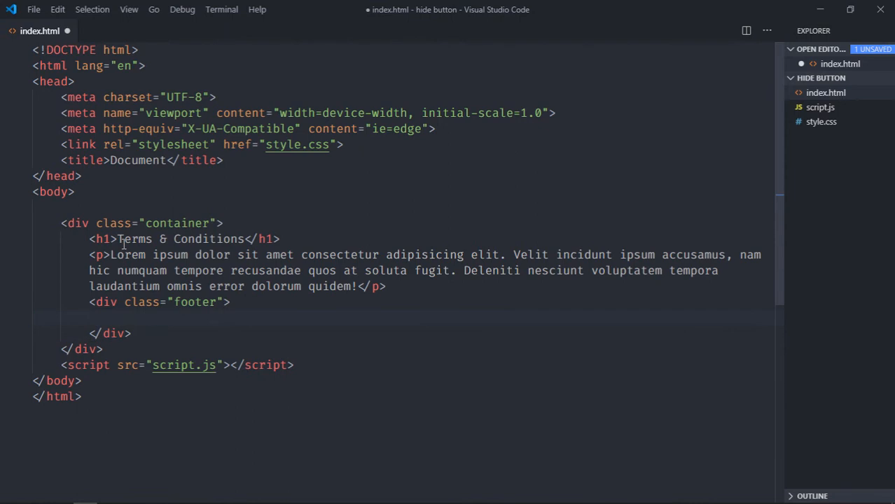
- Nest a div inside the footer holding a checkbox input marked checked
{"action": "type", "text": "di"}
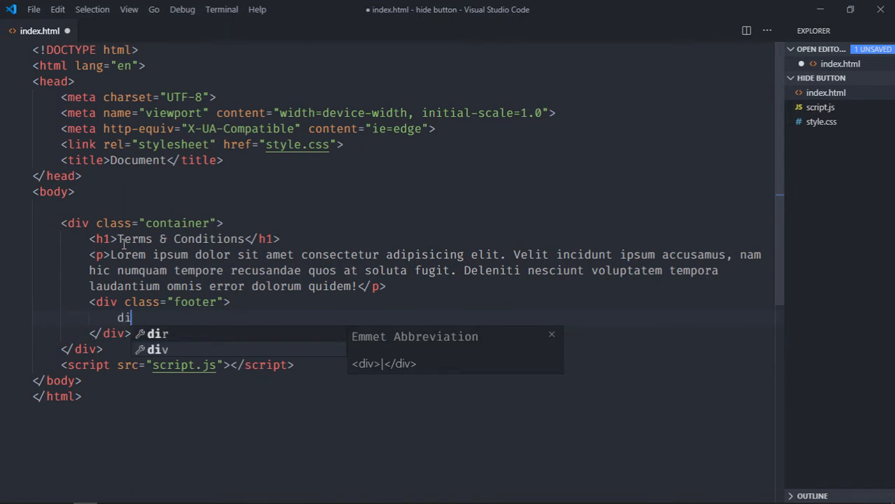
{"action": "key", "text": "Tab"}
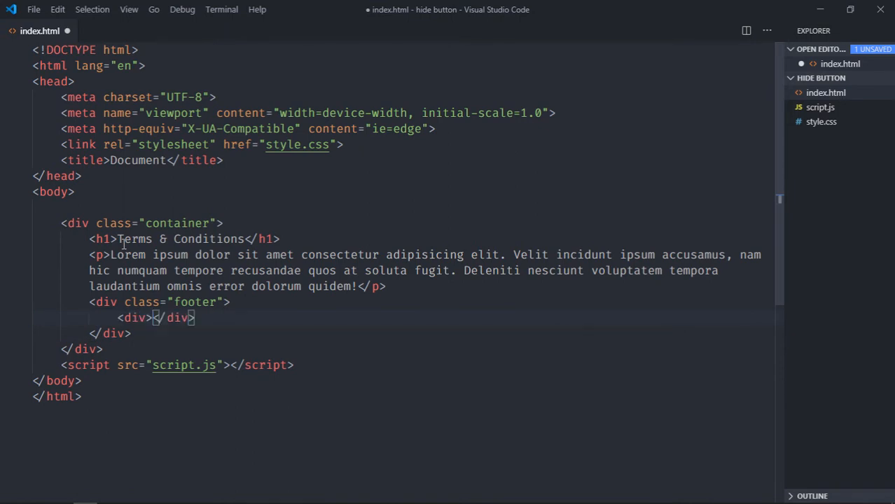
{"action": "type", "text": "input"}
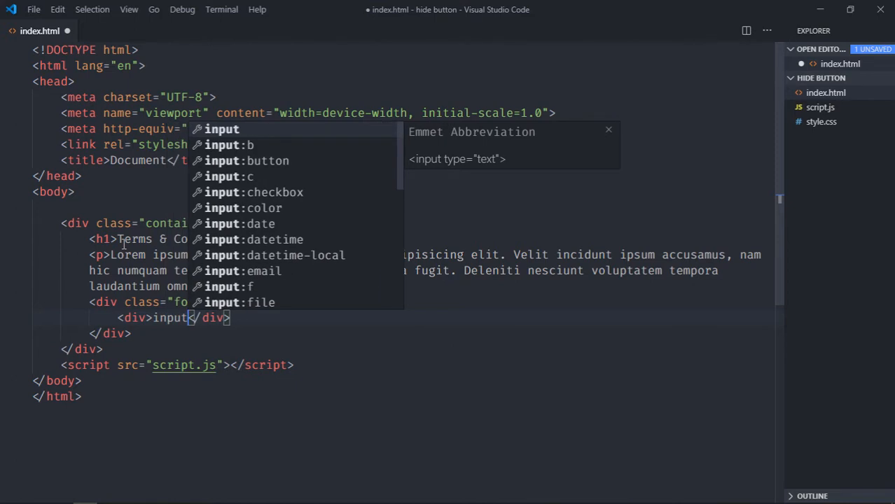
{"action": "key", "text": "Tab"}
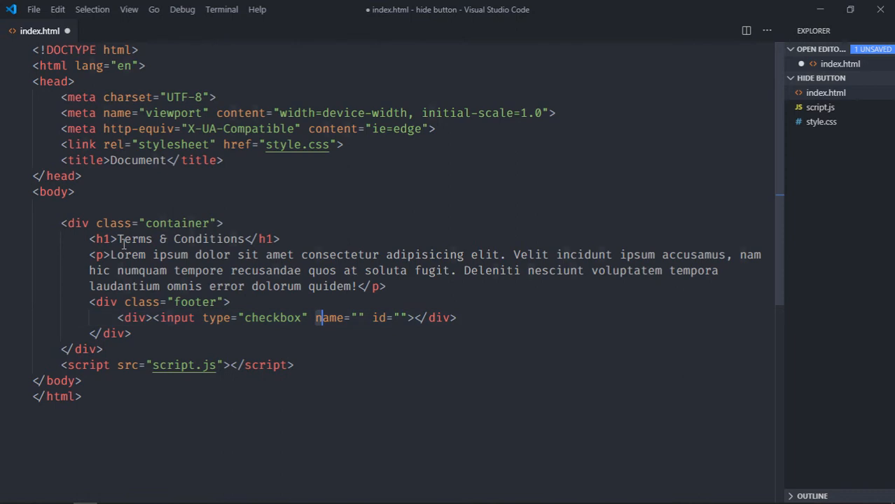
{"action": "type", "text": "c"}
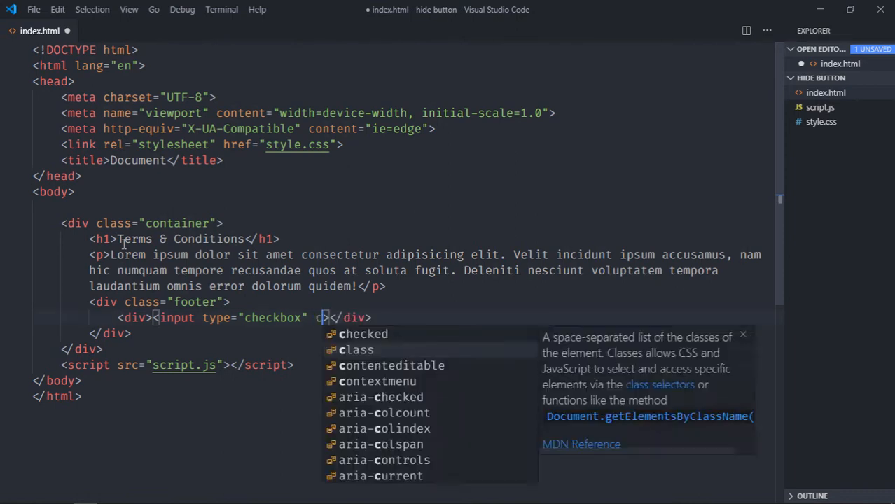
{"action": "type", "text": "hecked"}
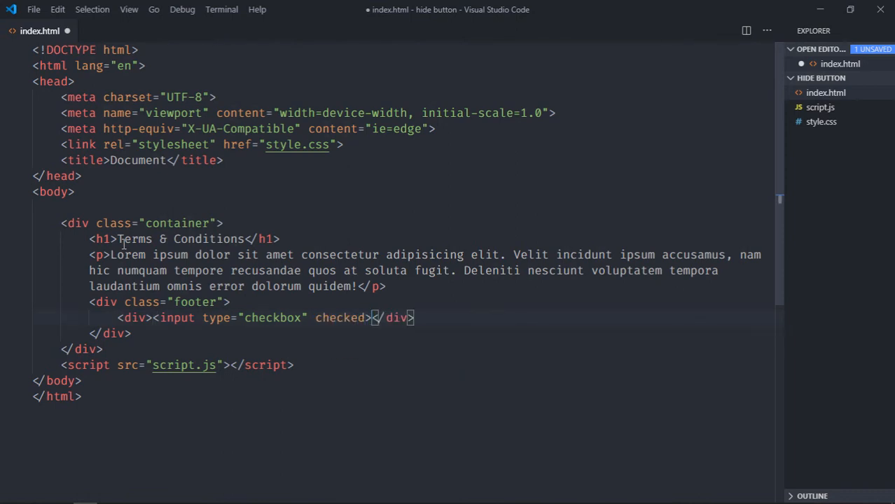
- Label the checkbox with an "I Agree" span and add a "Proceed" button in the footer
{"action": "type", "text": "span>I </span><"}
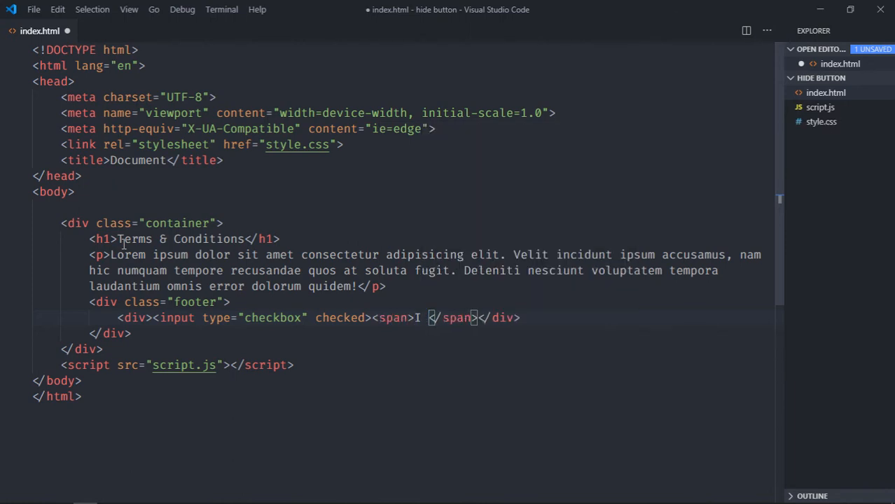
{"action": "type", "text": "Agree"}
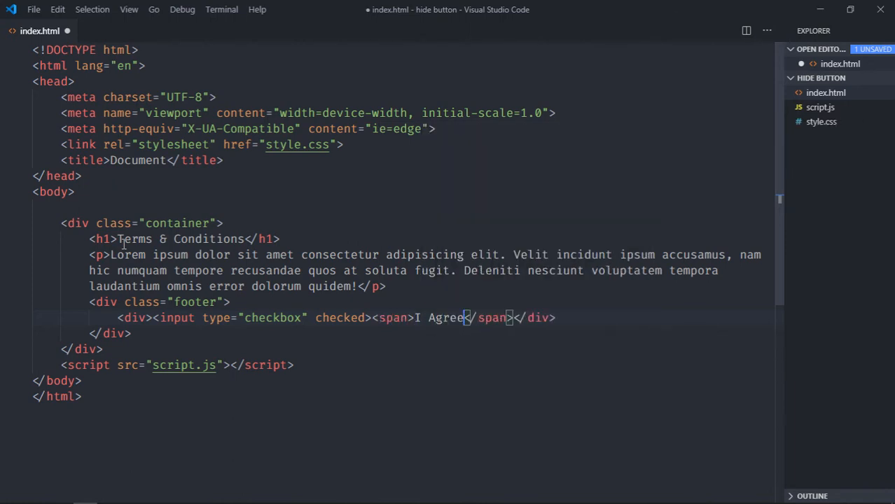
{"action": "type", "text": "button>Pr</button>"}
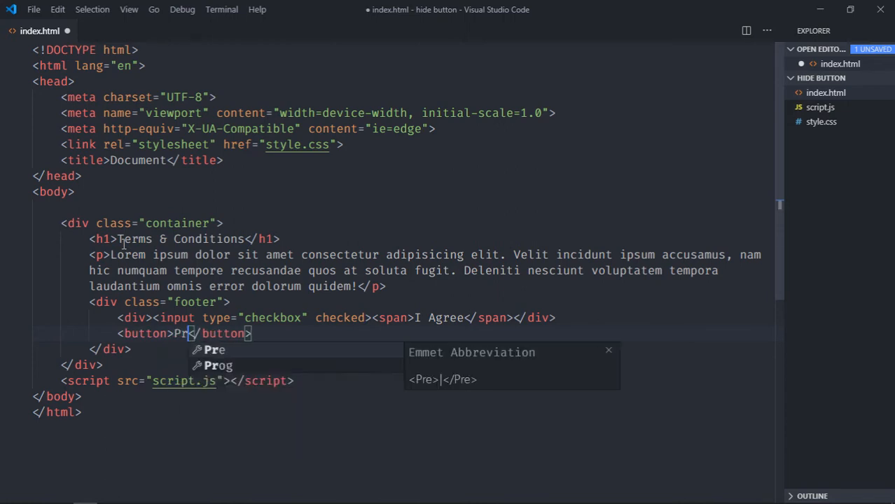
{"action": "type", "text": "oceed"}
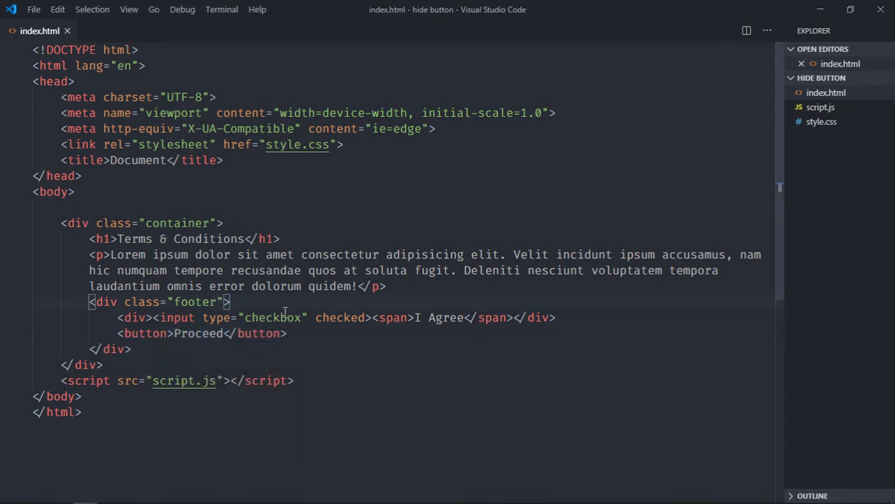
{"action": "mouse_move", "coordinate": [749, 213]}
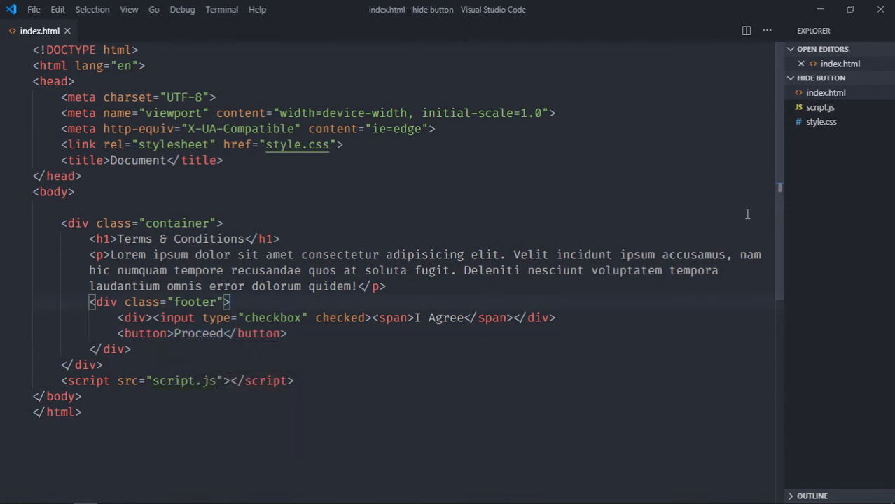
- In style.css, give .container width 50% and margin auto
{"action": "left_click", "coordinate": [821, 136]}
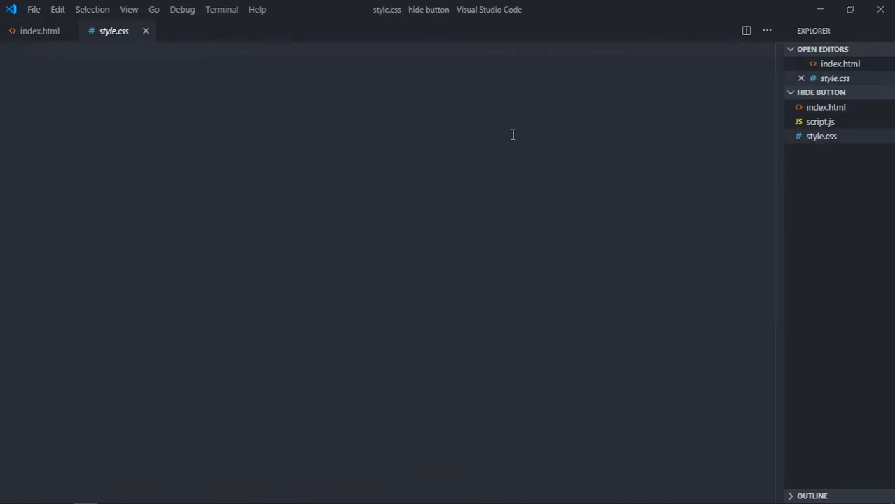
{"action": "type", "text": ".container {"}
{"action": "type", "text": "width: 50;"}
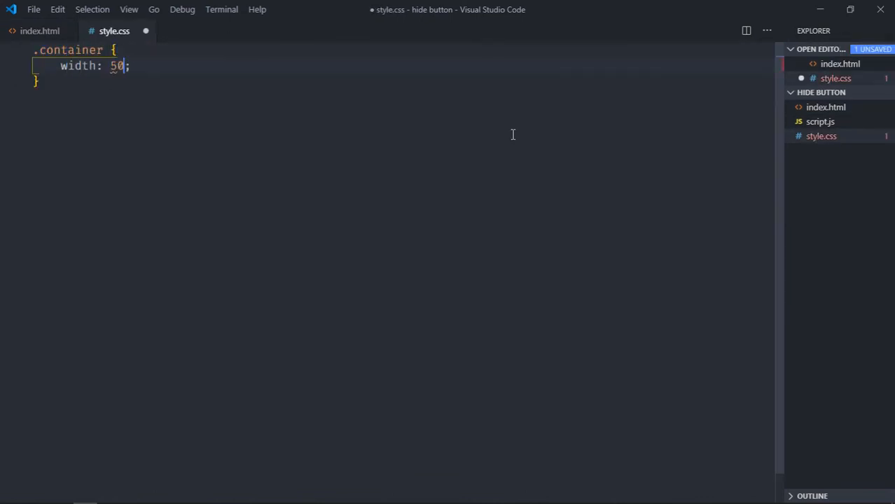
{"action": "type", "text": "%"}
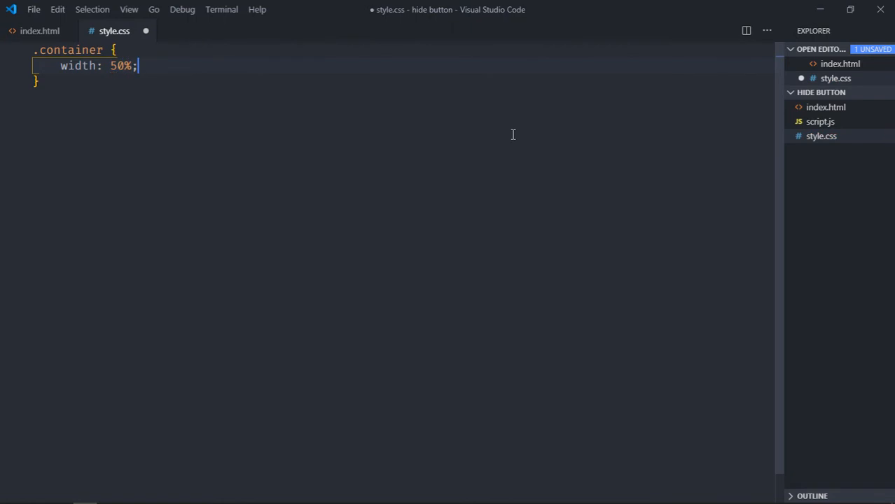
{"action": "type", "text": "margin: auto;"}
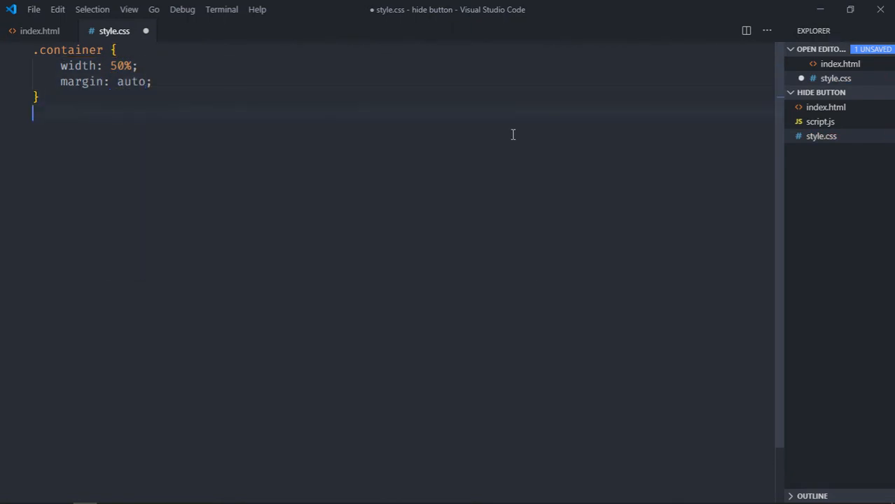
- Style p with a 1px solid black border and 10px padding
{"action": "type", "text": "p"}
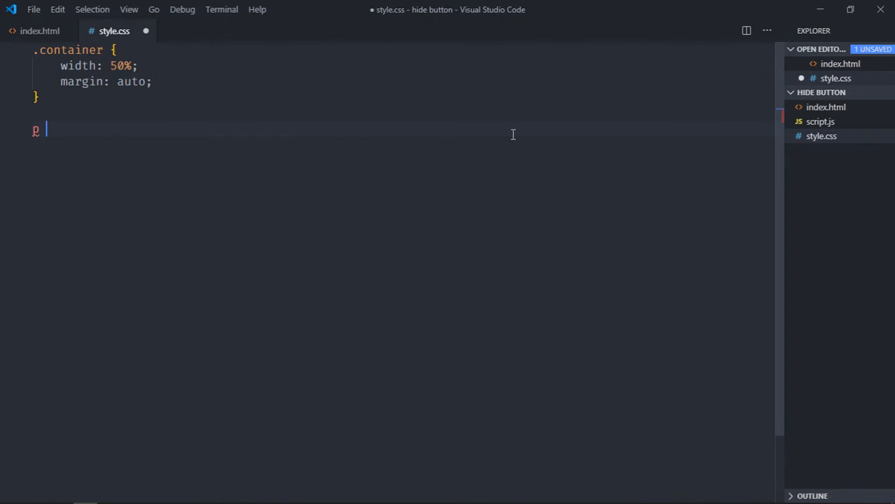
{"action": "type", "text": "{"}
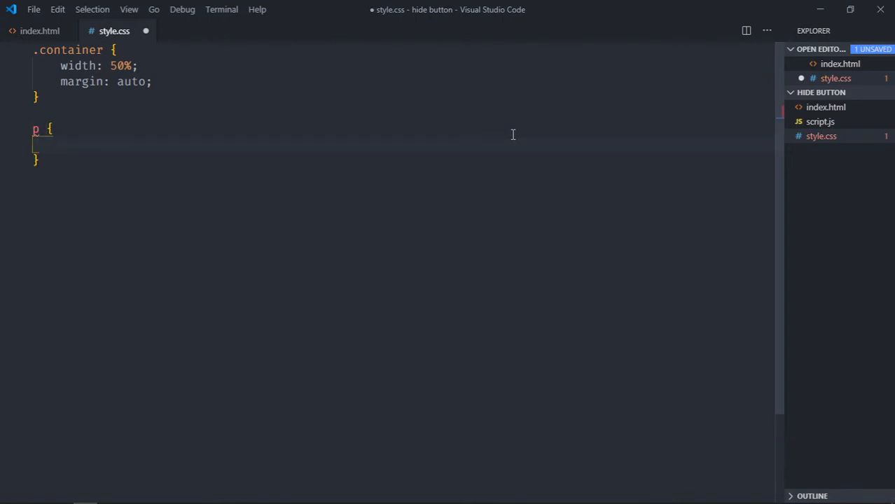
{"action": "type", "text": "border: 1px solid black;"}
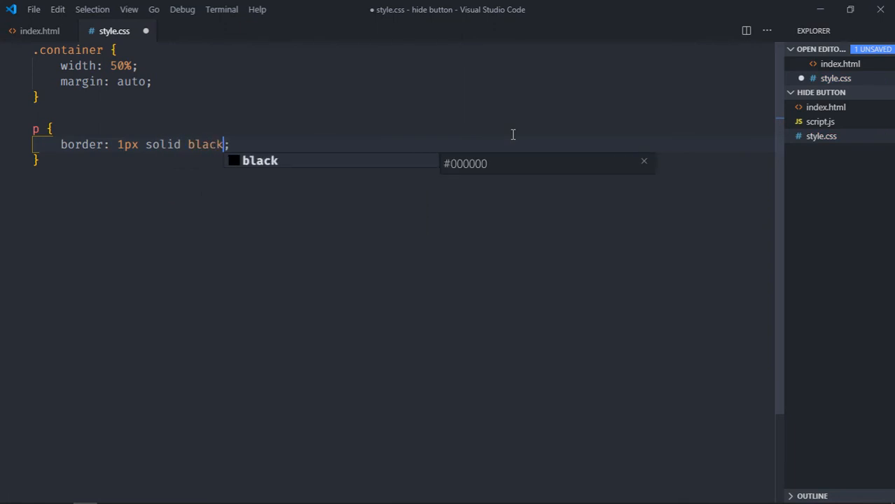
{"action": "type", "text": "padding"}
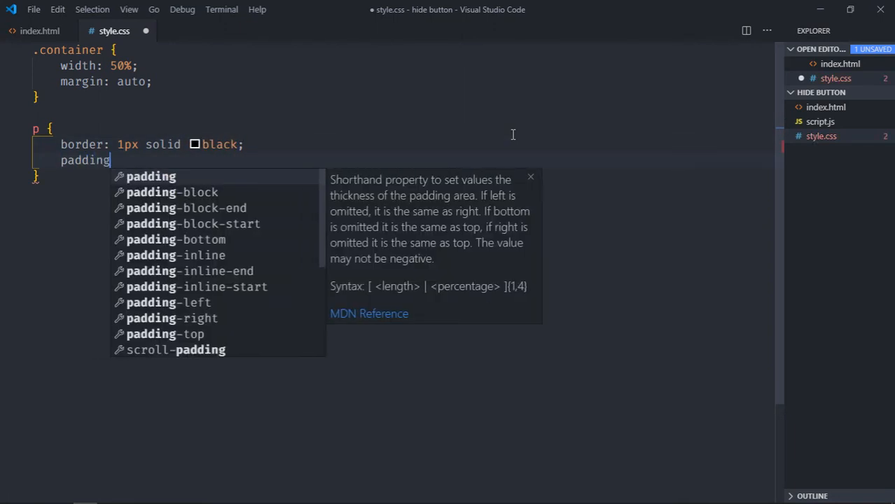
{"action": "type", "text": ":"}
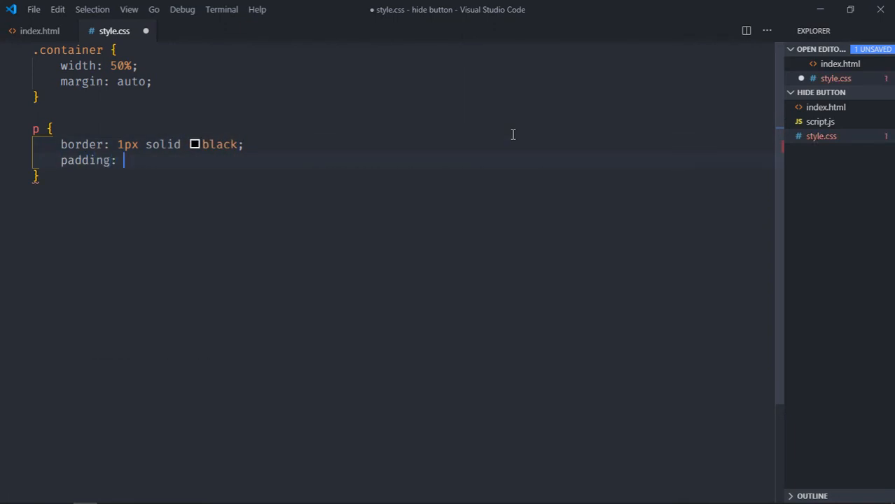
{"action": "type", "text": "10px;"}
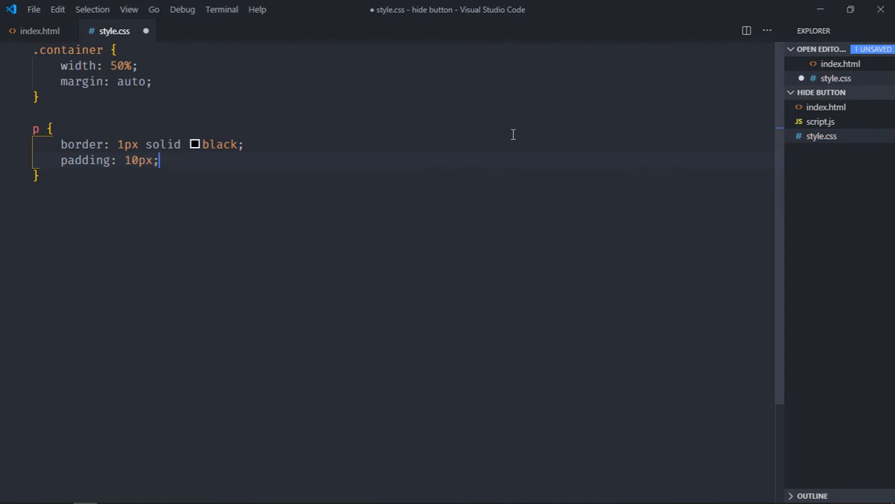
- Make .footer a flex row with justify-content space-between and save the stylesheet
{"action": "type", "text": ".footer {"}
{"action": "type", "text": "display: flex;"}
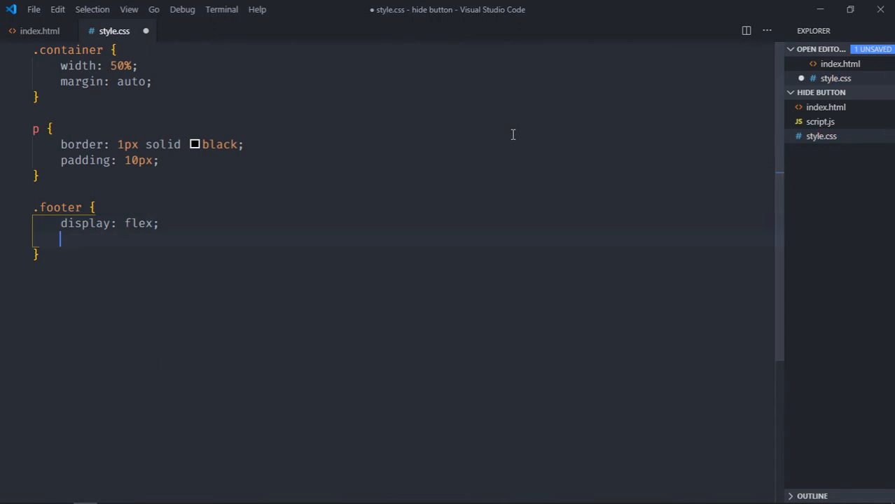
{"action": "type", "text": "ju"}
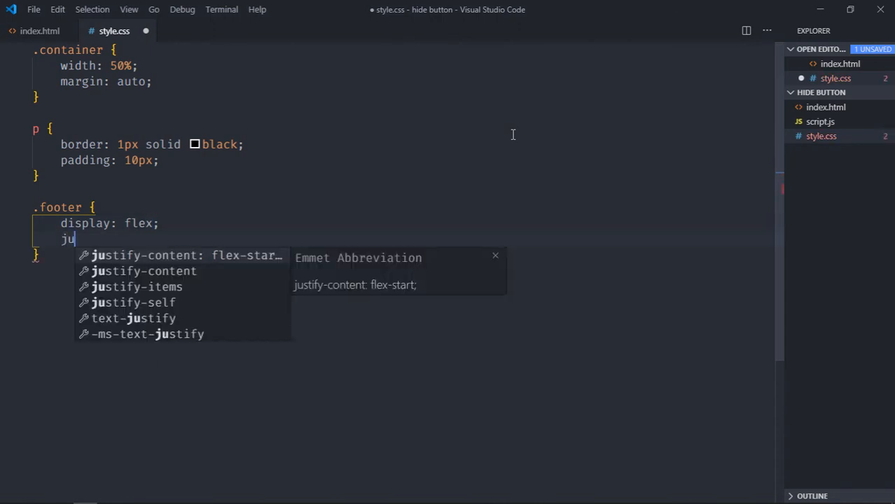
{"action": "type", "text": "stify-content: space-between;"}
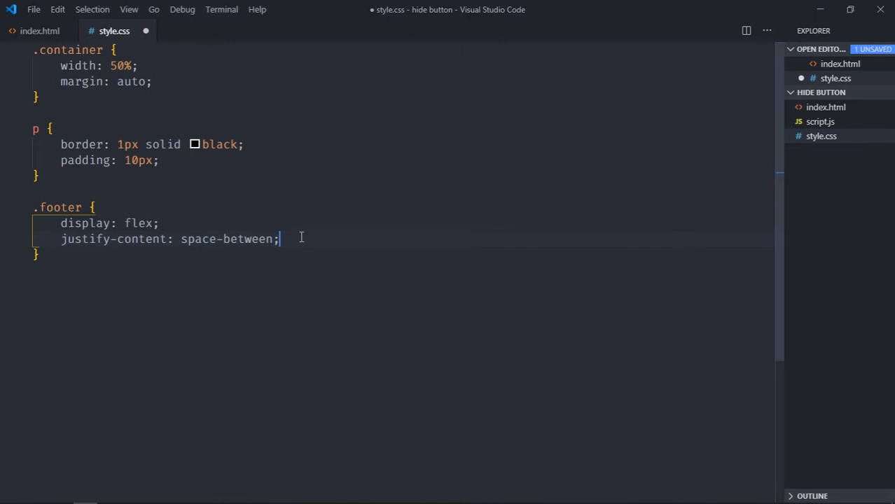
{"action": "key", "text": "ctrl+s"}
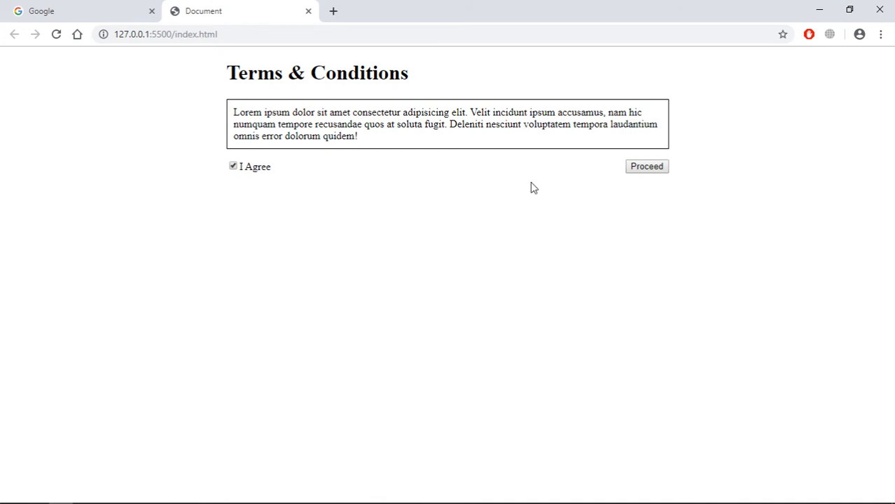
{"action": "mouse_move", "coordinate": [255, 198]}
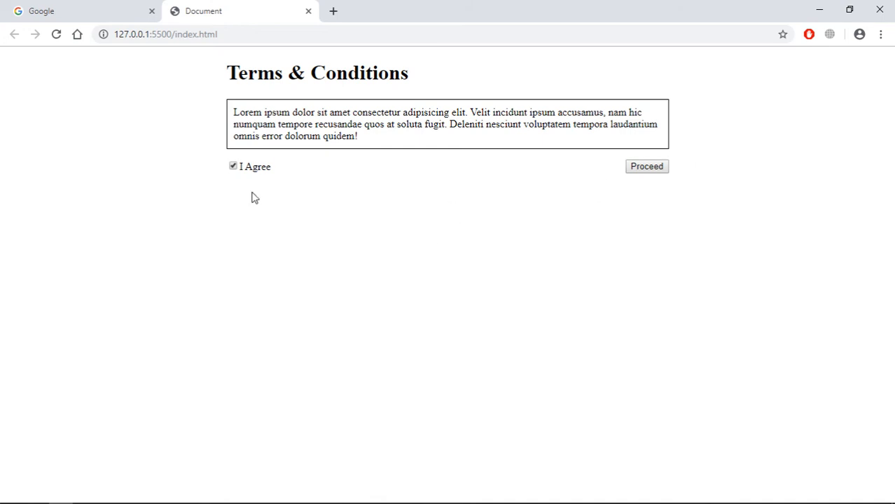
{"action": "mouse_move", "coordinate": [449, 174]}
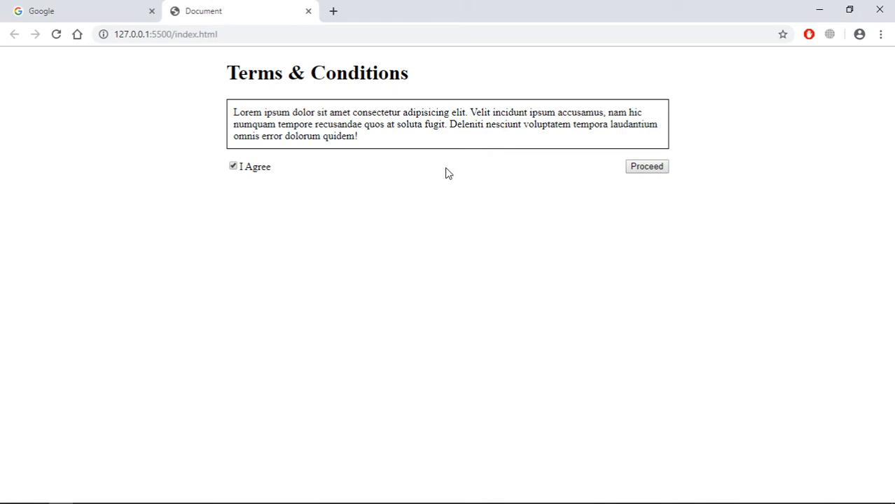
{"action": "mouse_move", "coordinate": [235, 176]}
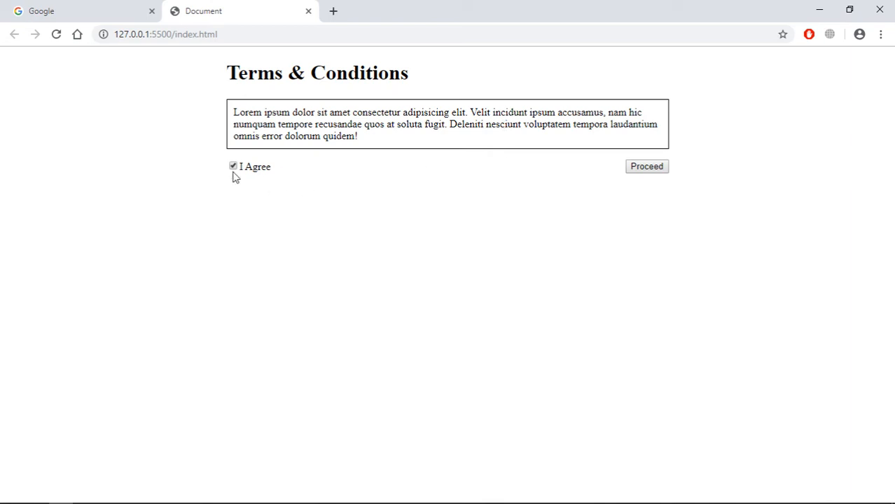
{"action": "mouse_move", "coordinate": [540, 183]}
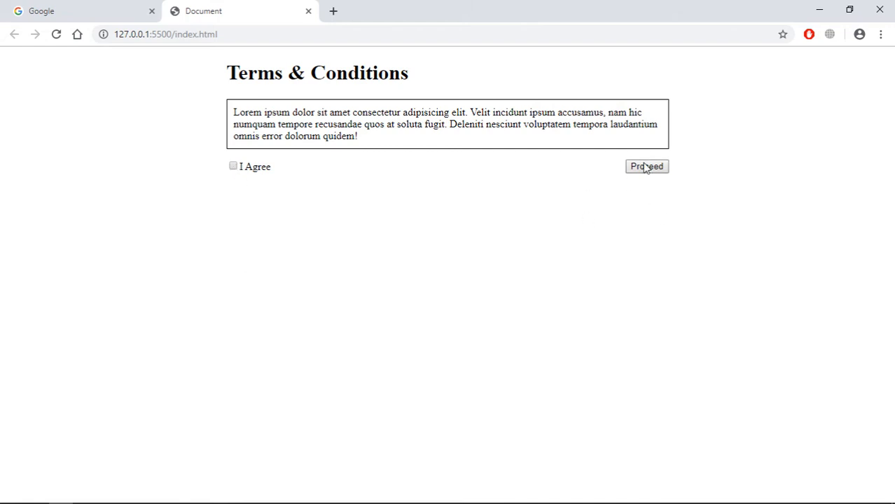
{"action": "mouse_move", "coordinate": [351, 186]}
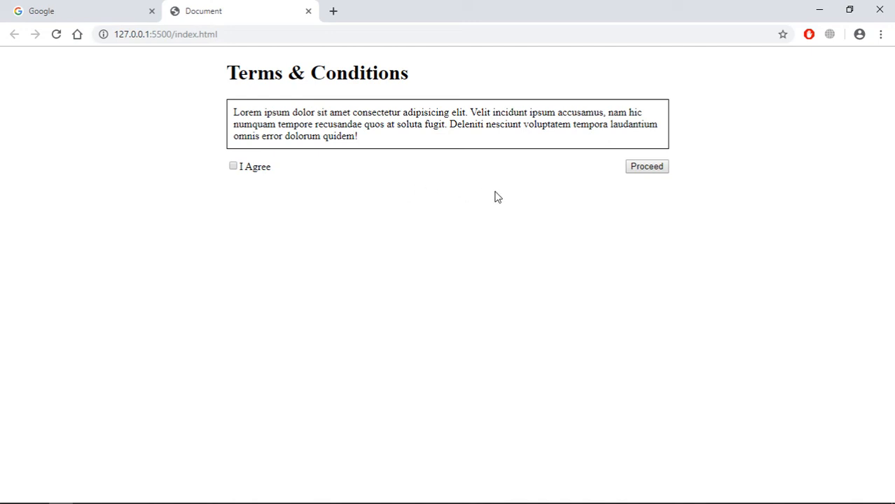
{"action": "mouse_move", "coordinate": [297, 200]}
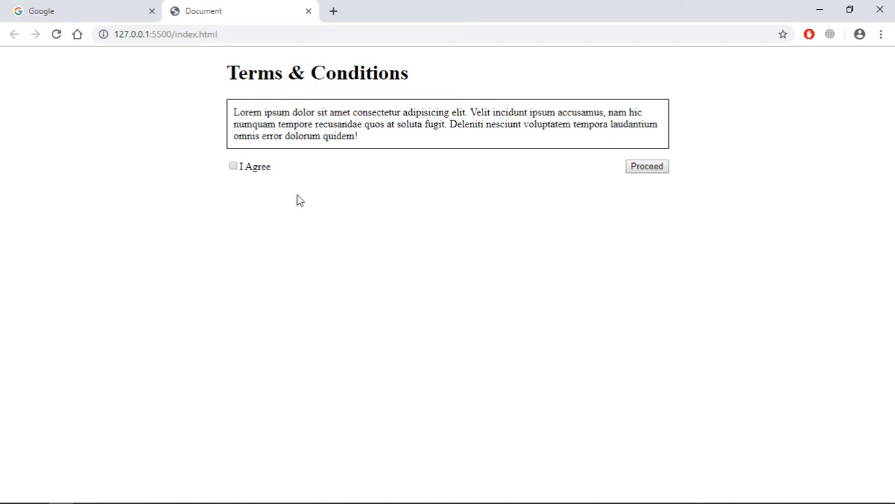
{"action": "mouse_move", "coordinate": [580, 171]}
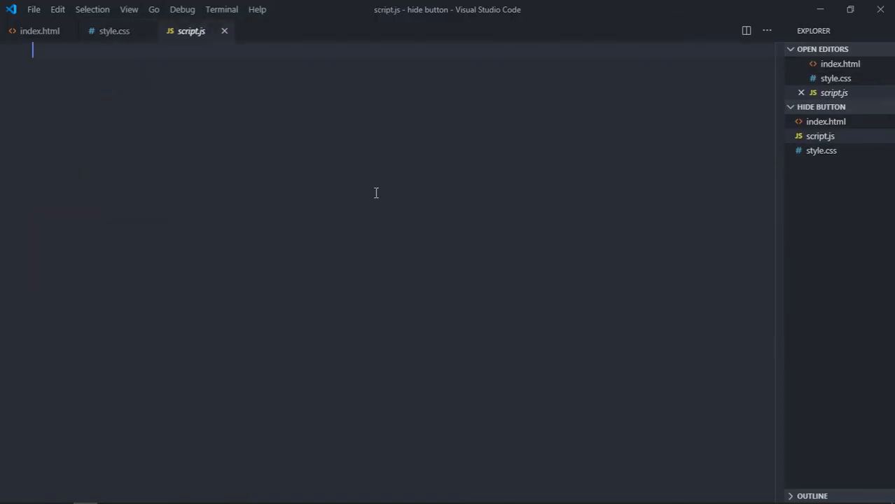
- Declare checkbox and button variables via document.querySelector('input') and querySelector('button')
{"action": "type", "text": "let checkbox"}
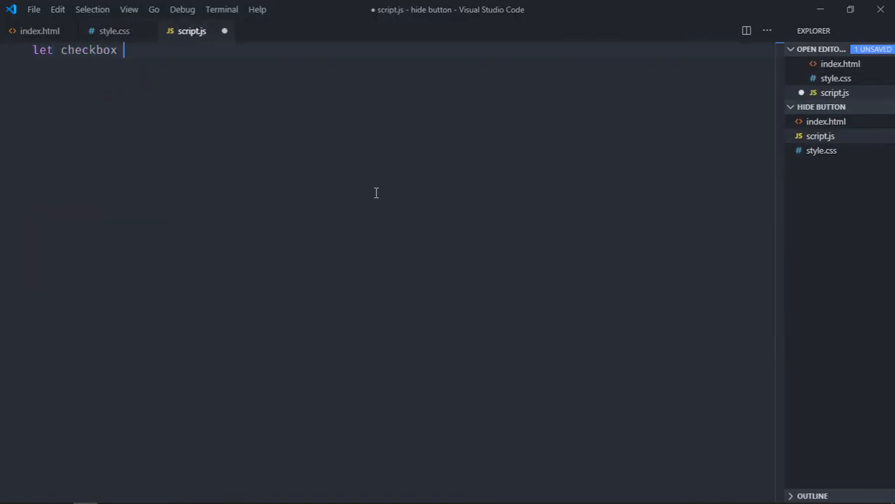
{"action": "type", "text": "= document"}
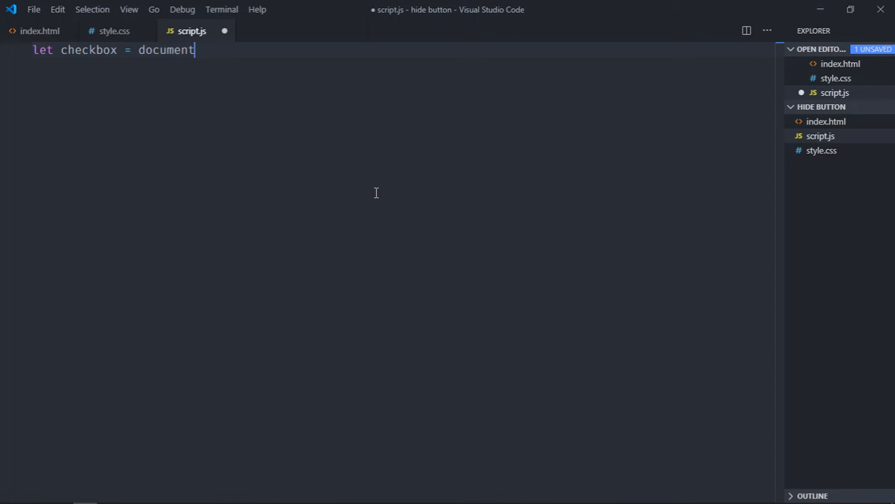
{"action": "type", "text": ".querySelector"}
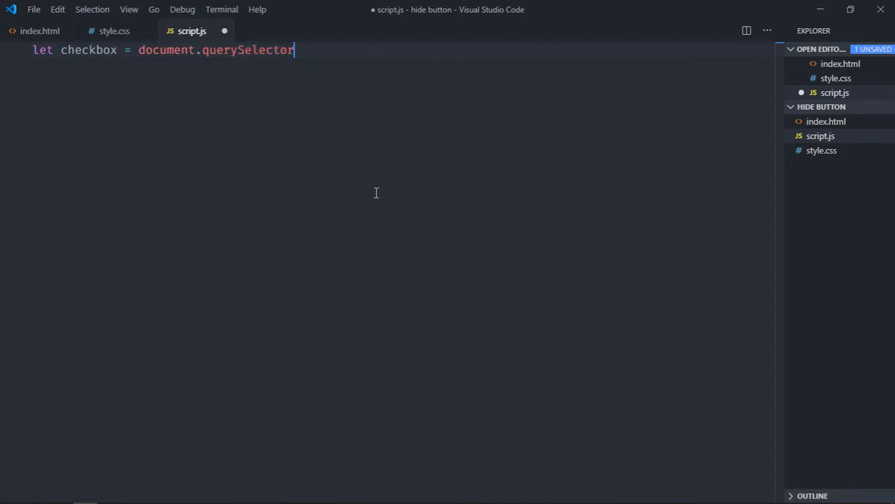
{"action": "type", "text": "('input');"}
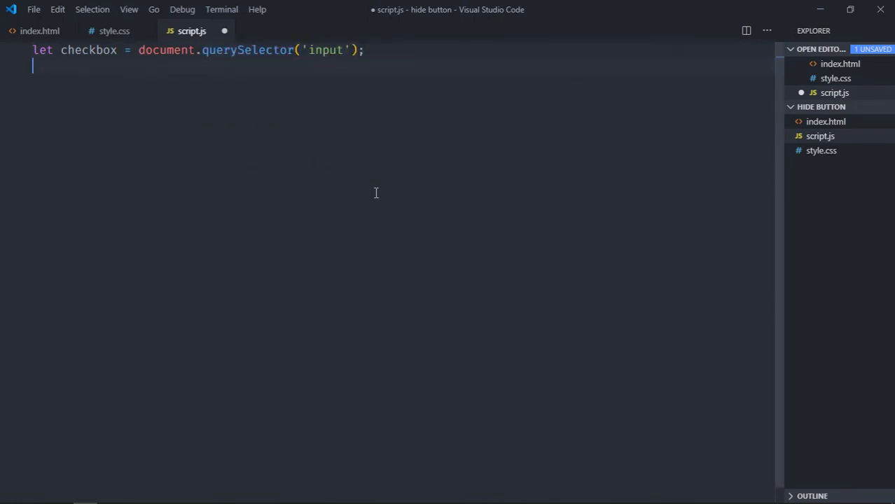
{"action": "type", "text": "let button ="}
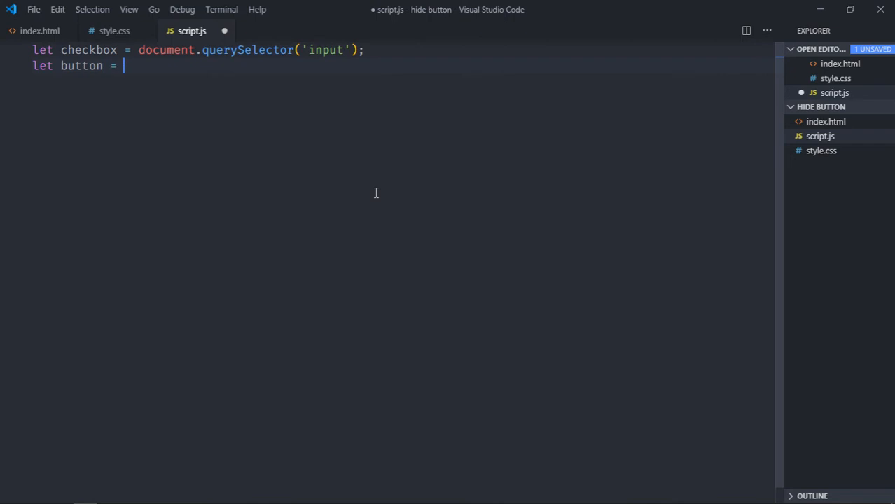
{"action": "type", "text": "document.querySelector('button"}
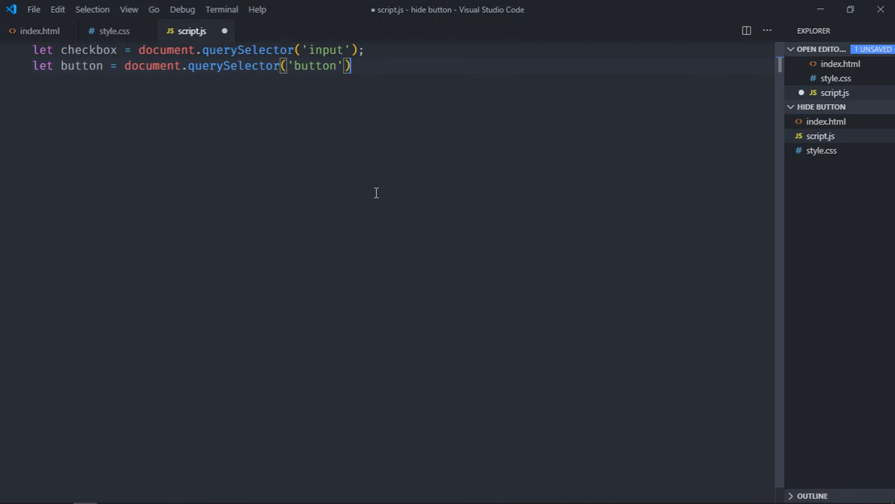
{"action": "type", "text": ";"}
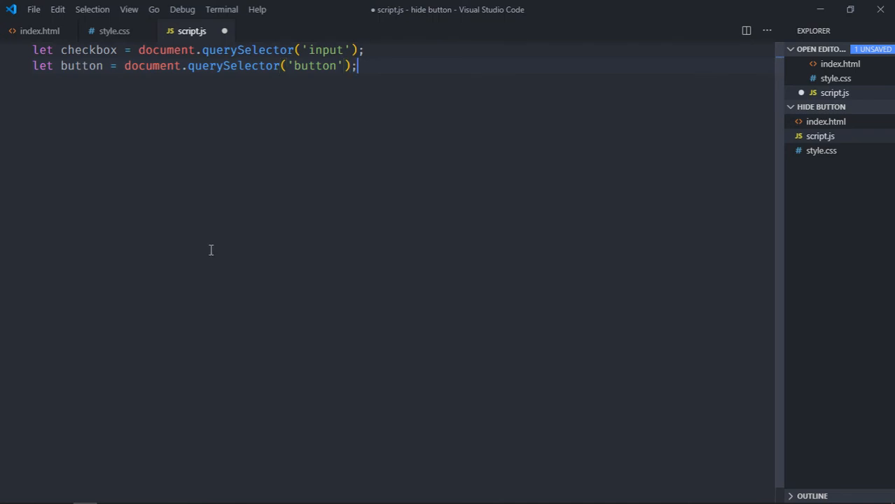
- Add a checkbox 'change' listener testing if(!checkbox.checked)
{"action": "type", "text": "chec"}
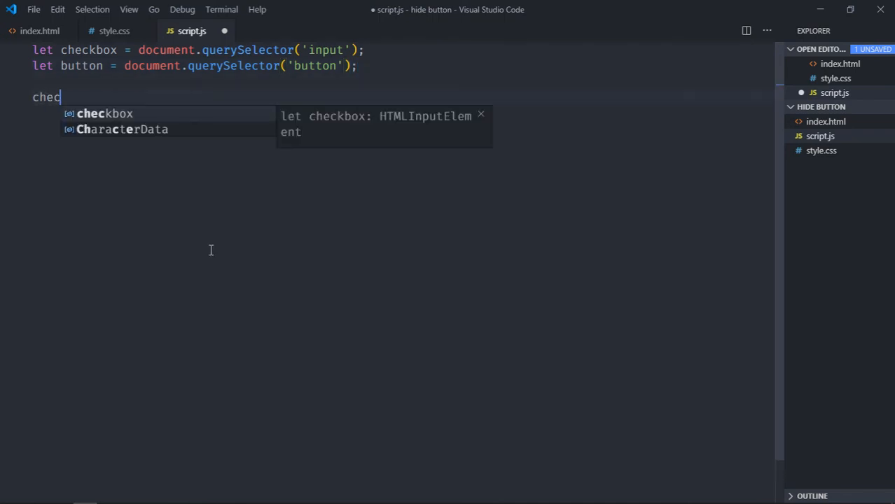
{"action": "type", "text": "kbox.addEventListener('change', () => {"}
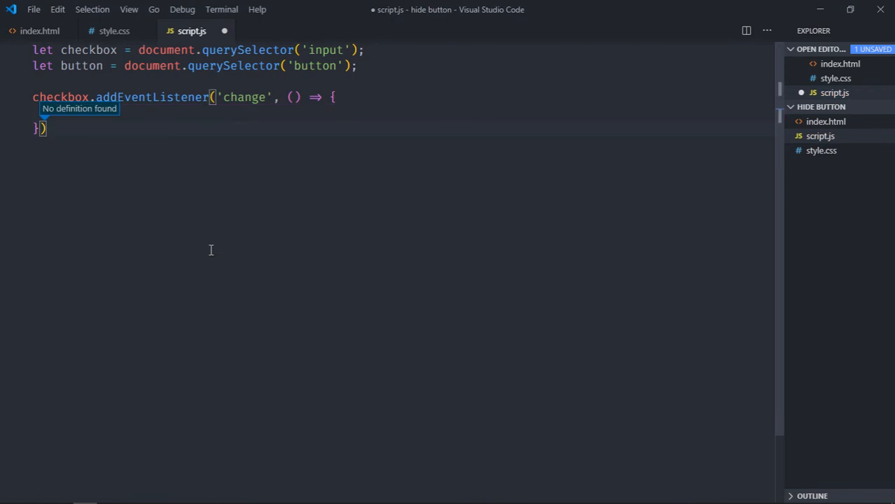
{"action": "type", "text": "if"}
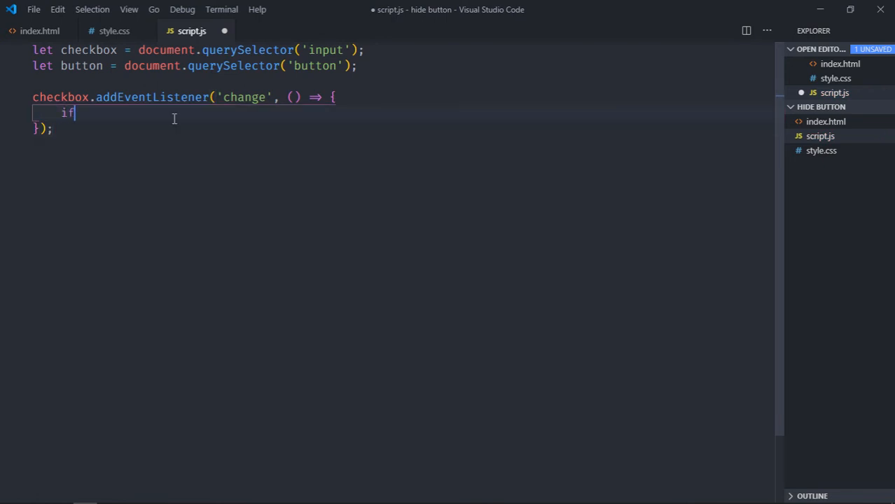
{"action": "type", "text": "(c"}
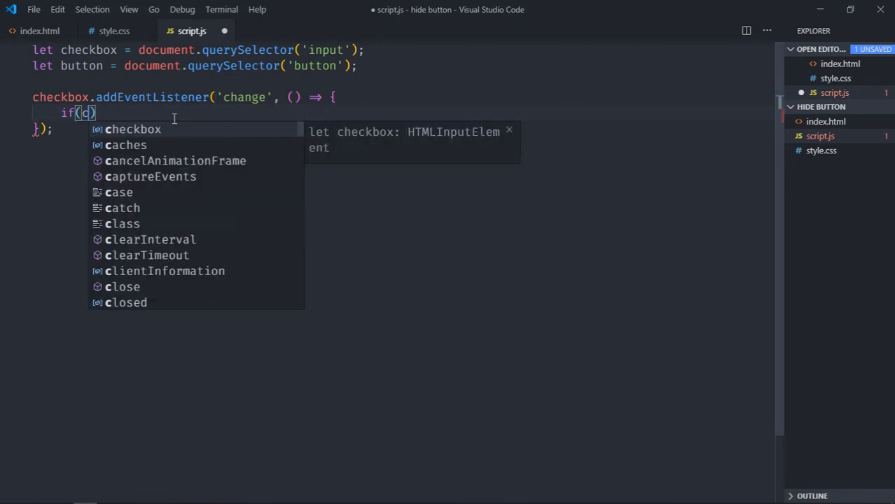
{"action": "type", "text": "heckbox.checked"}
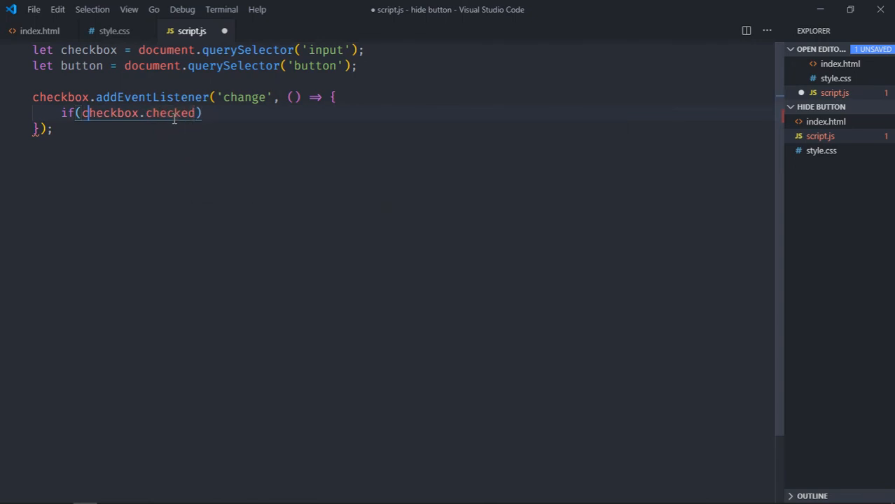
{"action": "type", "text": "!checkbox.checked) d"}
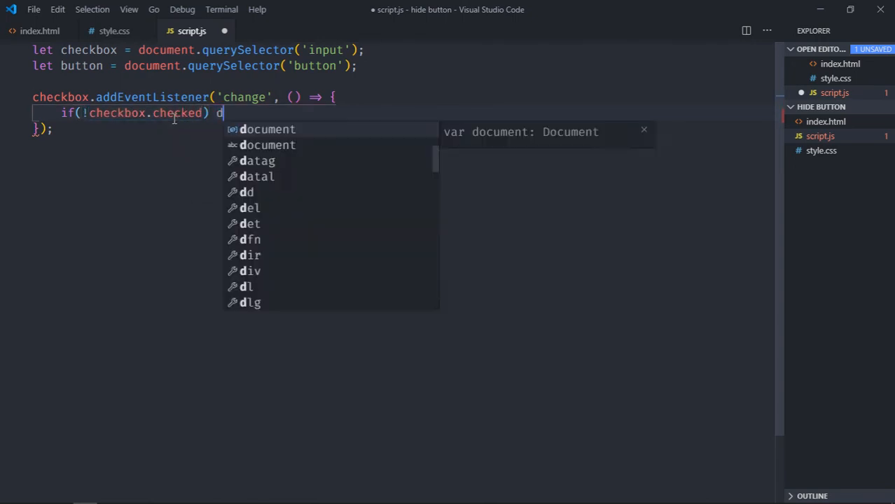
- Set button.style.display to 'none' when unchecked, otherwise restore its display
{"action": "type", "text": "button."}
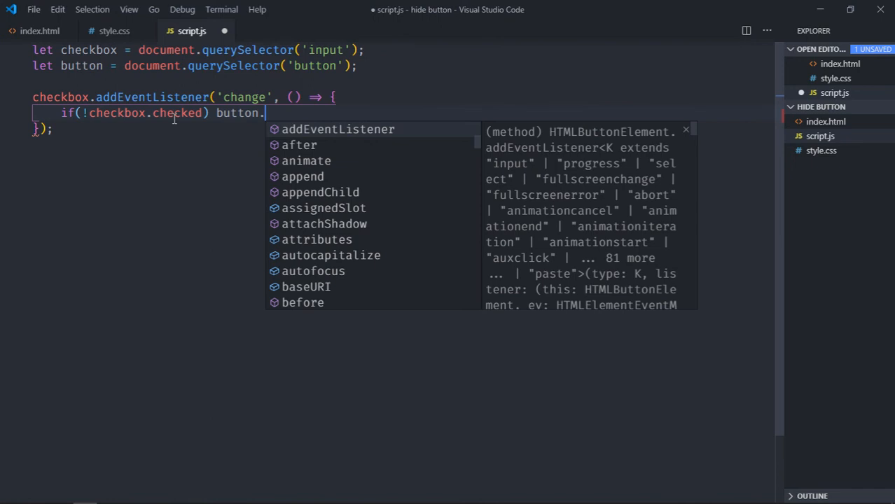
{"action": "type", "text": "style.display ="}
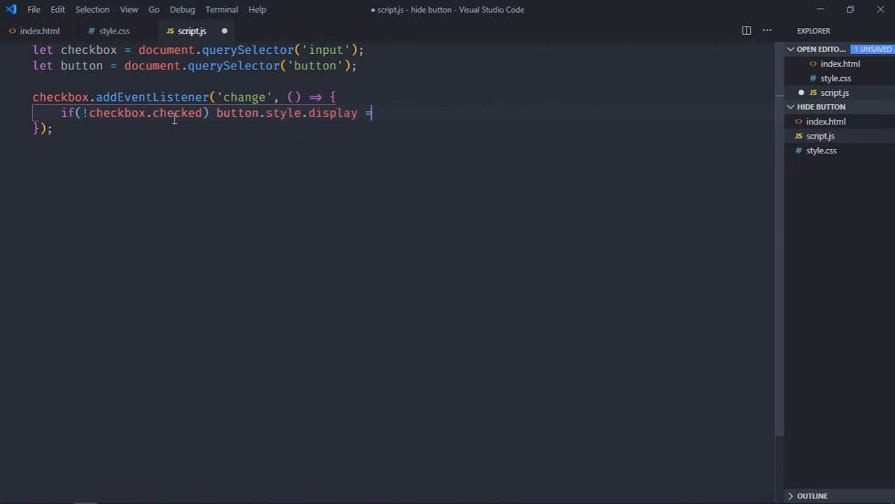
{"action": "type", "text": "'no'"}
{"action": "type", "text": "else"}
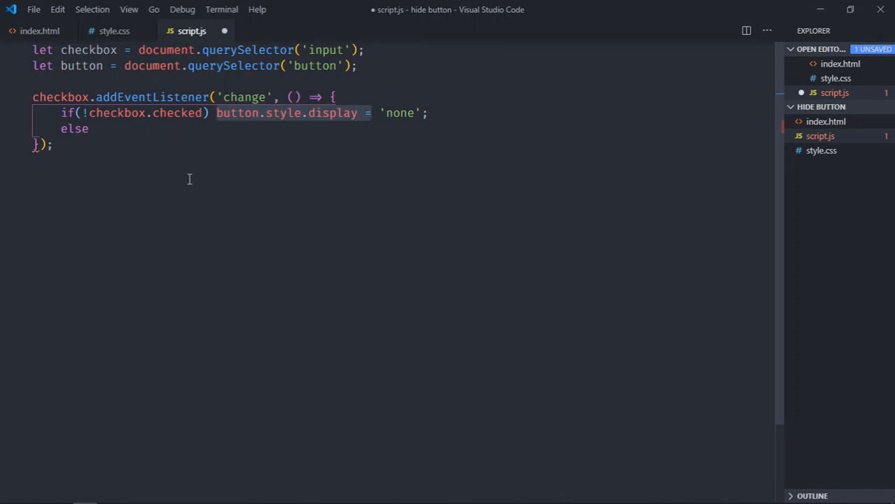
{"action": "type", "text": "button.style.display ="}
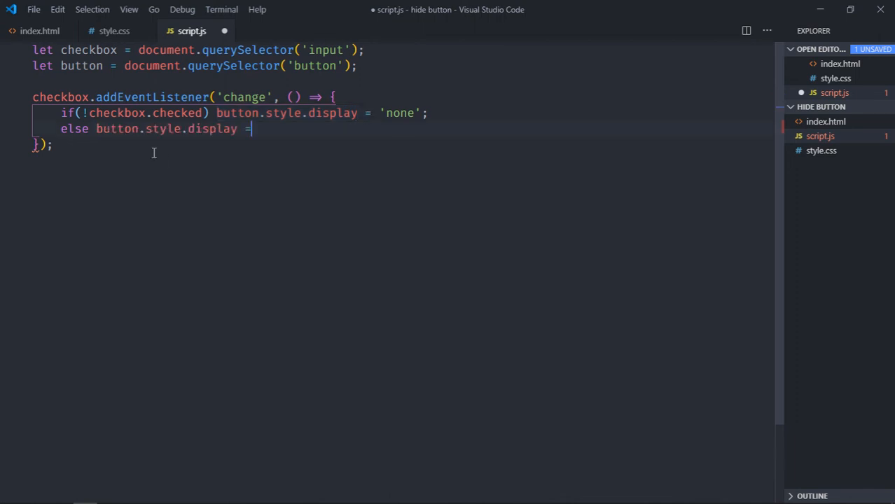
{"action": "type", "text": "v"}
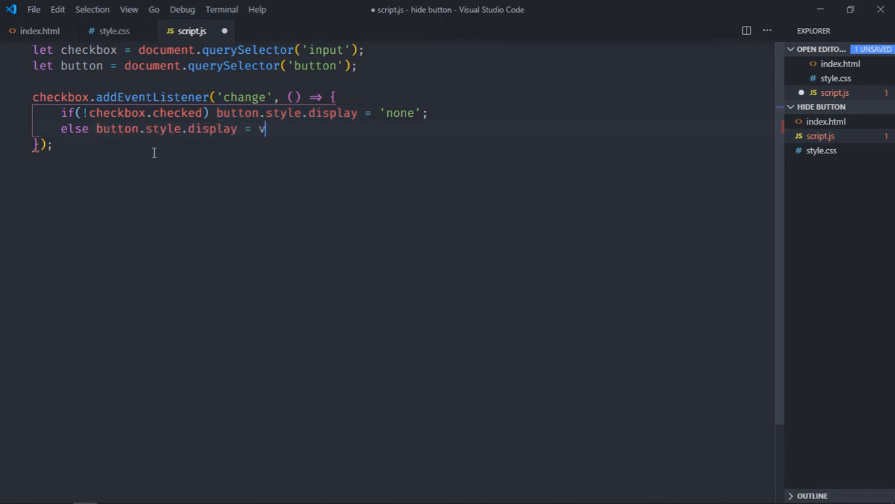
{"action": "type", "text": "ull"}
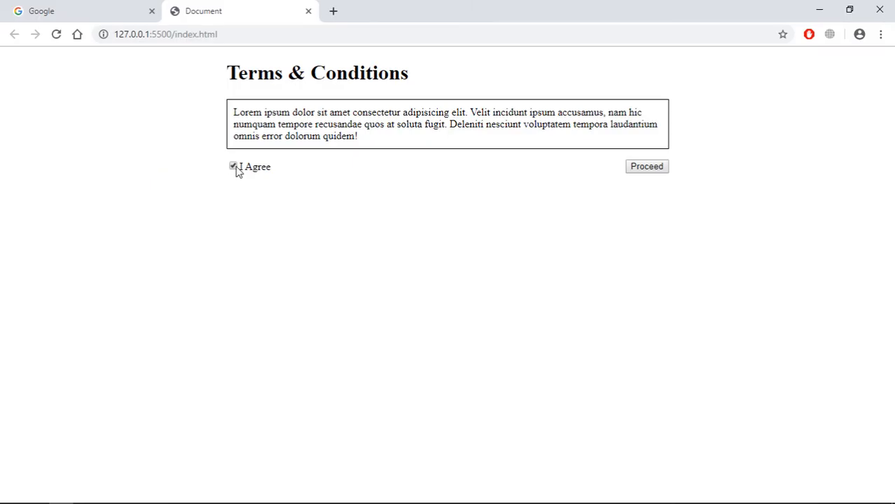
{"action": "left_click", "coordinate": [233, 166]}
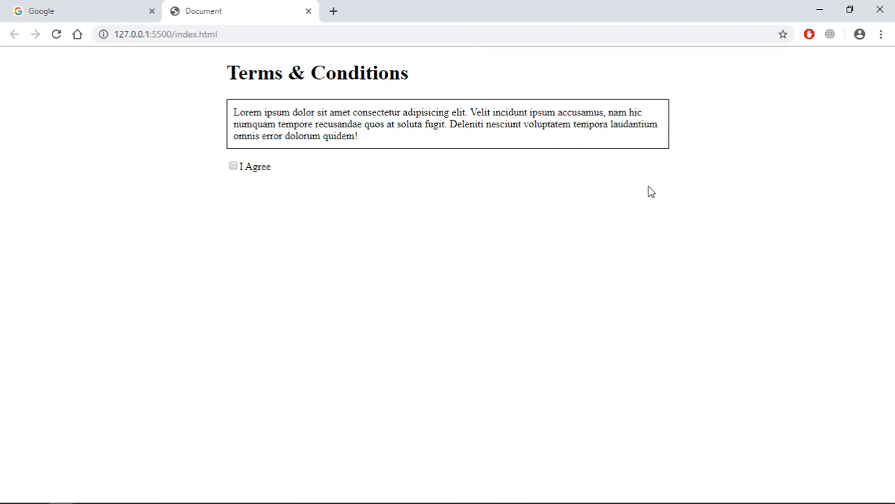
{"action": "left_click", "coordinate": [232, 165]}
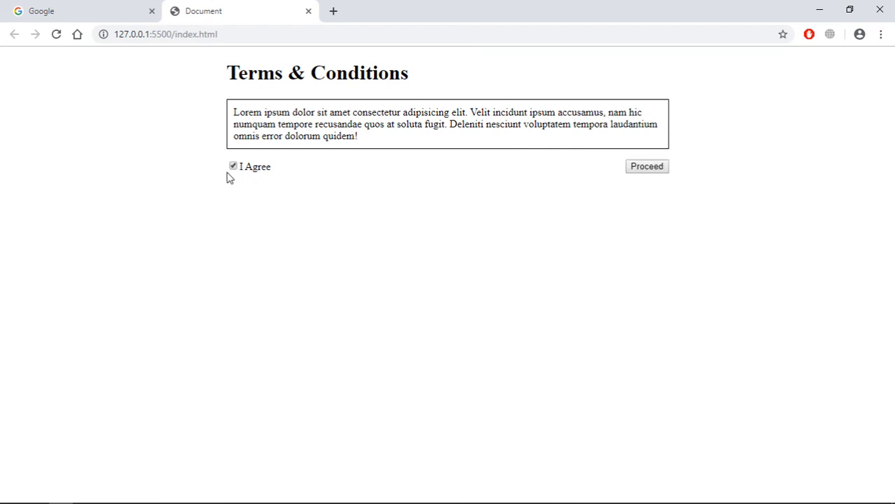
{"action": "mouse_move", "coordinate": [623, 238]}
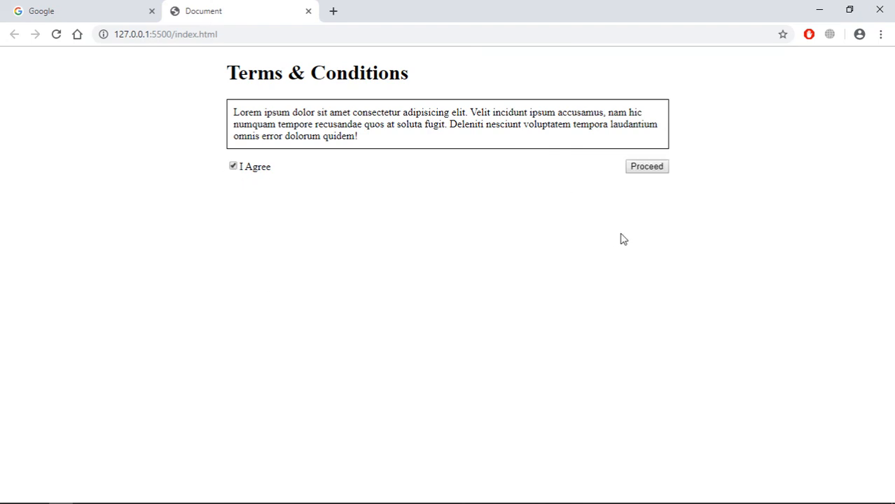
{"action": "mouse_move", "coordinate": [555, 265]}
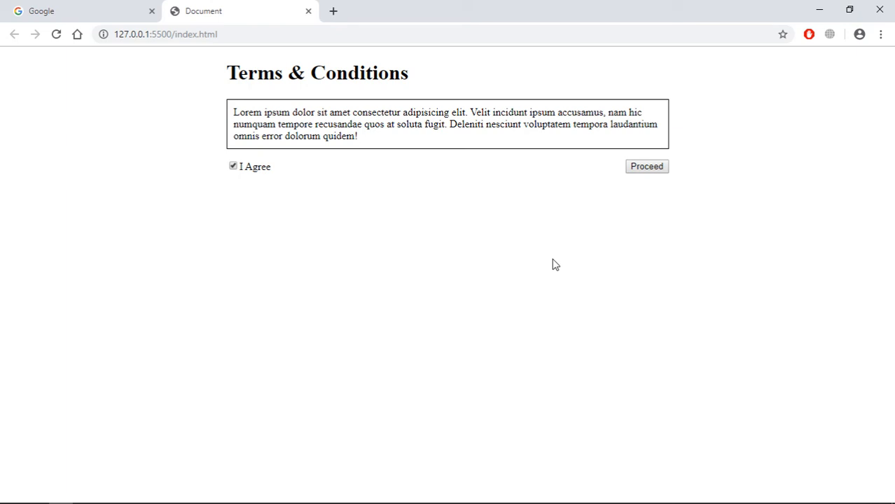